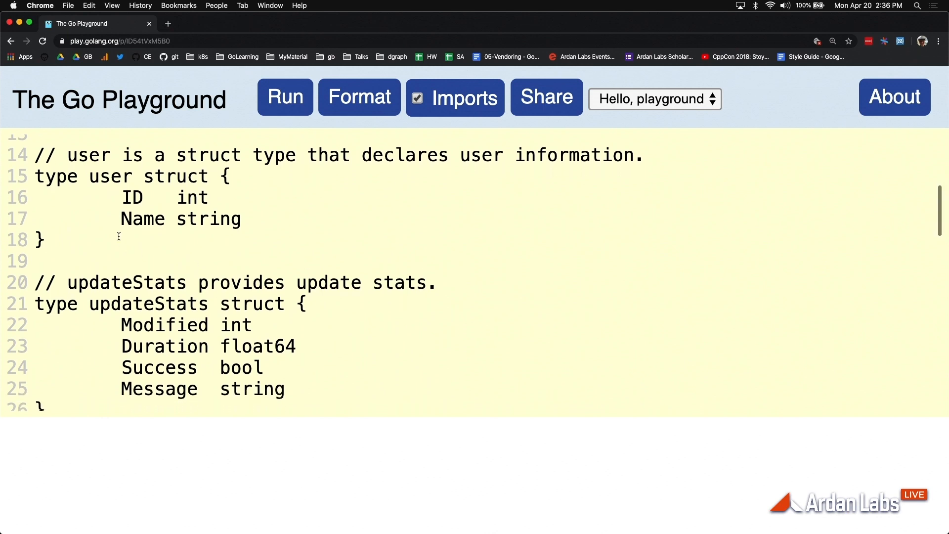
Review the updateStats type, updateUser's return types and the final nil return.
{"action": "double_click", "coordinate": [148, 303]}
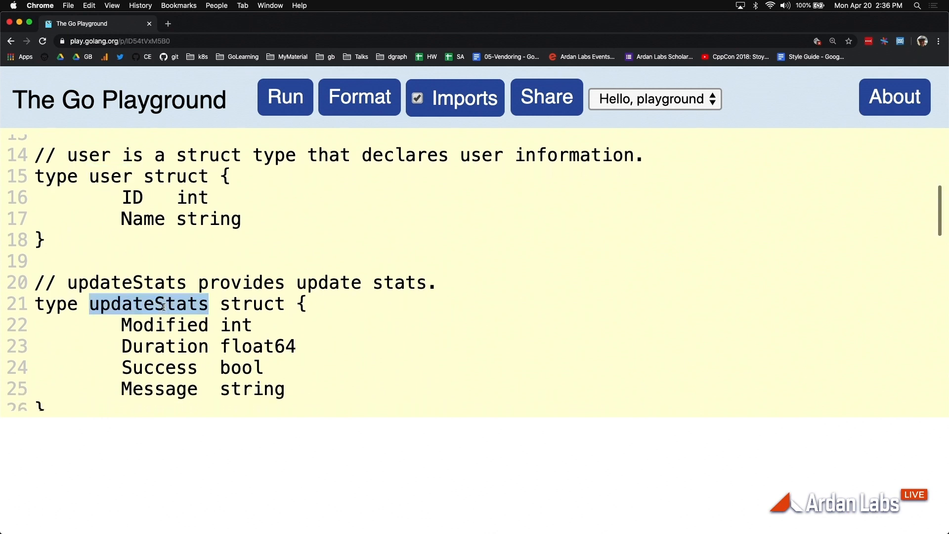
{"action": "scroll", "scroll_direction": "down", "scroll_amount": 3}
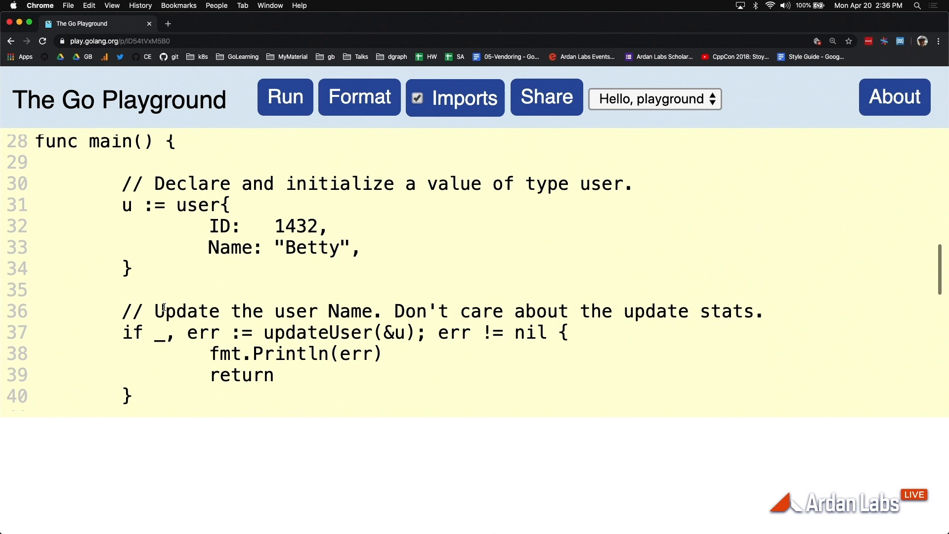
{"action": "scroll", "scroll_direction": "down", "scroll_amount": 3}
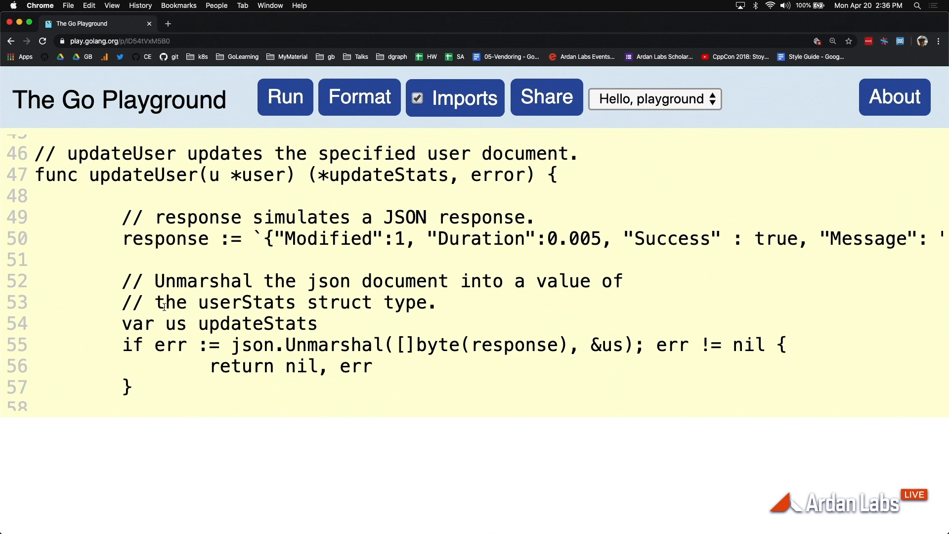
{"action": "mouse_move", "coordinate": [515, 171]}
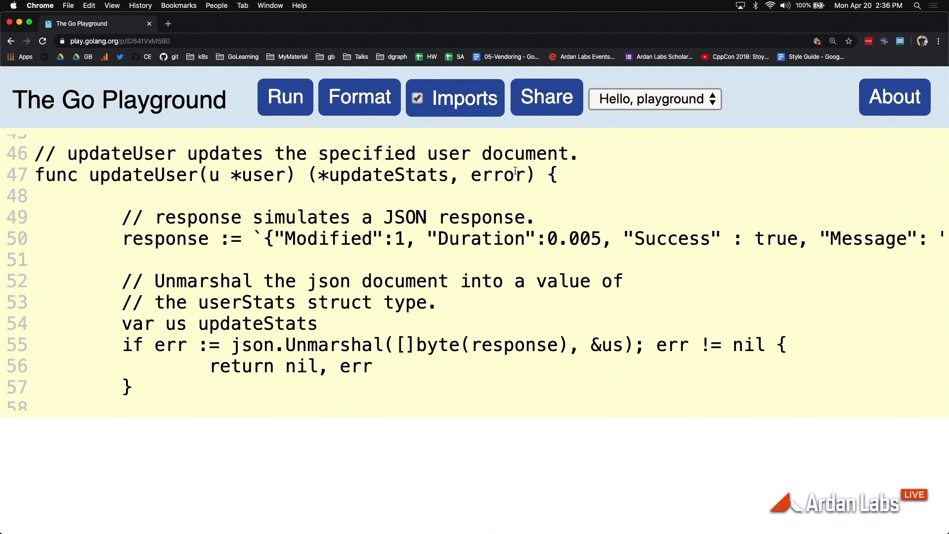
{"action": "double_click", "coordinate": [387, 175]}
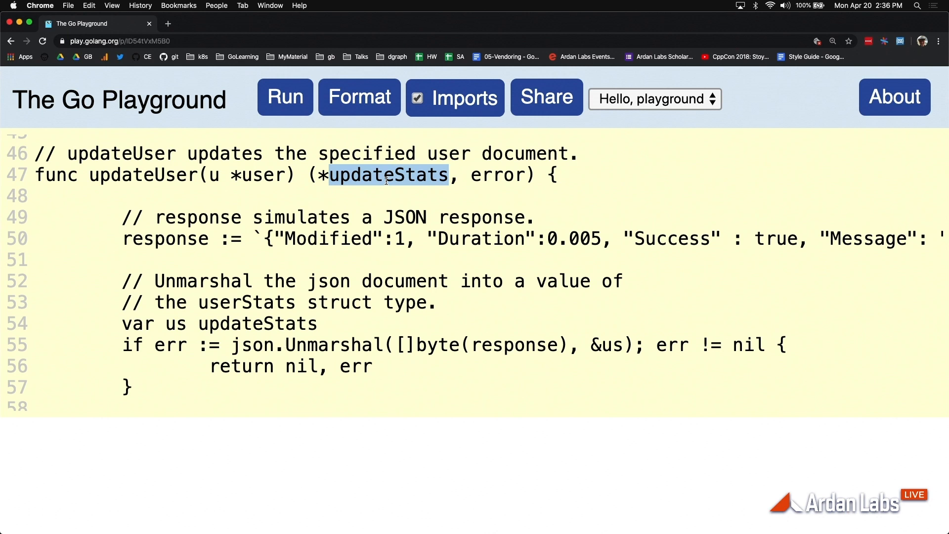
{"action": "scroll", "scroll_direction": "up", "scroll_amount": 3}
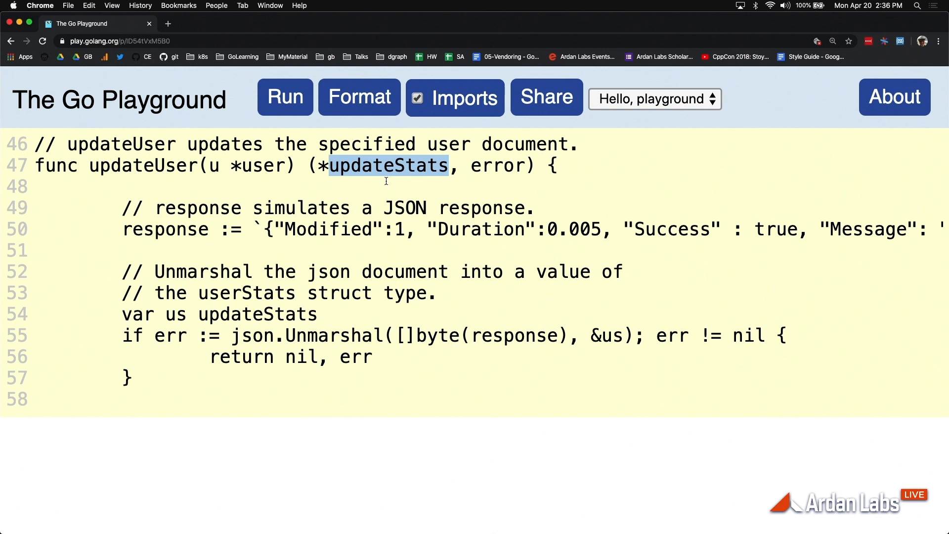
{"action": "scroll", "scroll_direction": "down", "scroll_amount": 3}
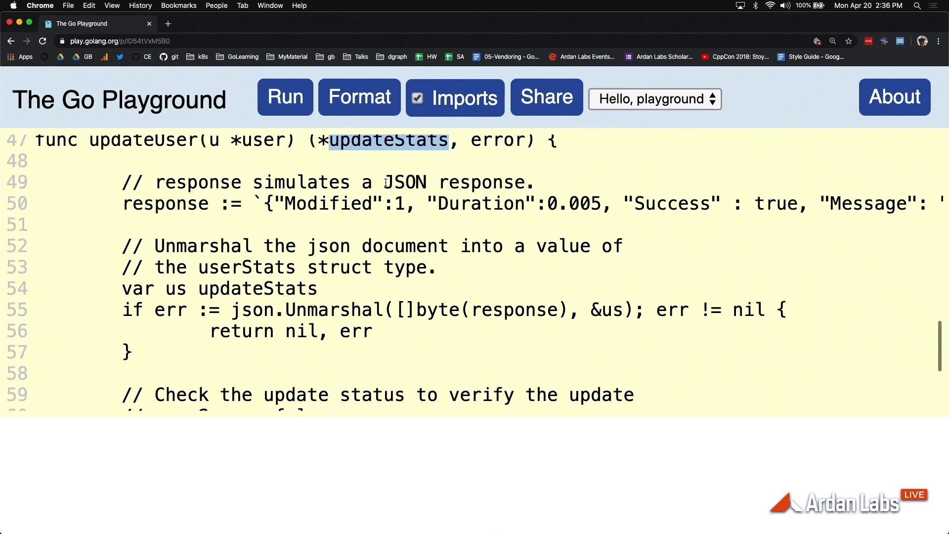
{"action": "scroll", "scroll_direction": "down", "scroll_amount": 3}
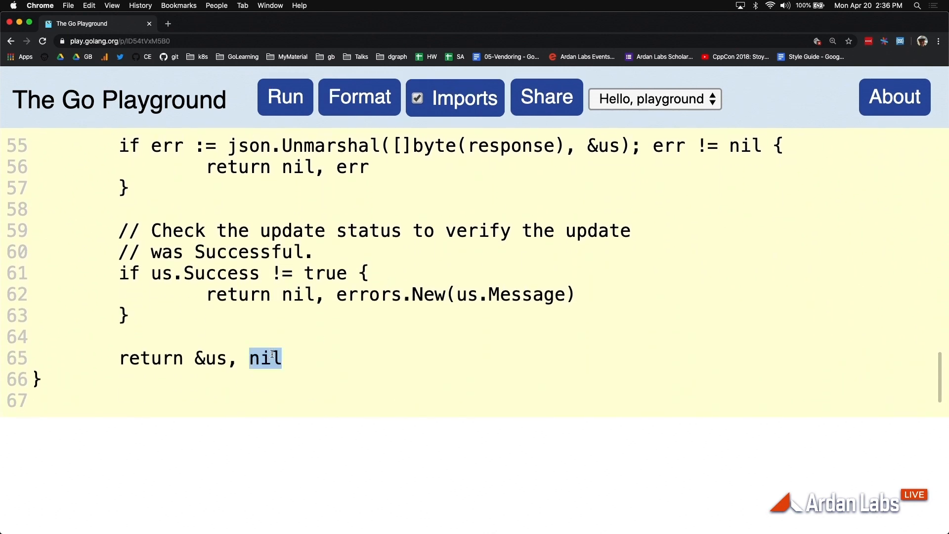
{"action": "left_click", "coordinate": [217, 358]}
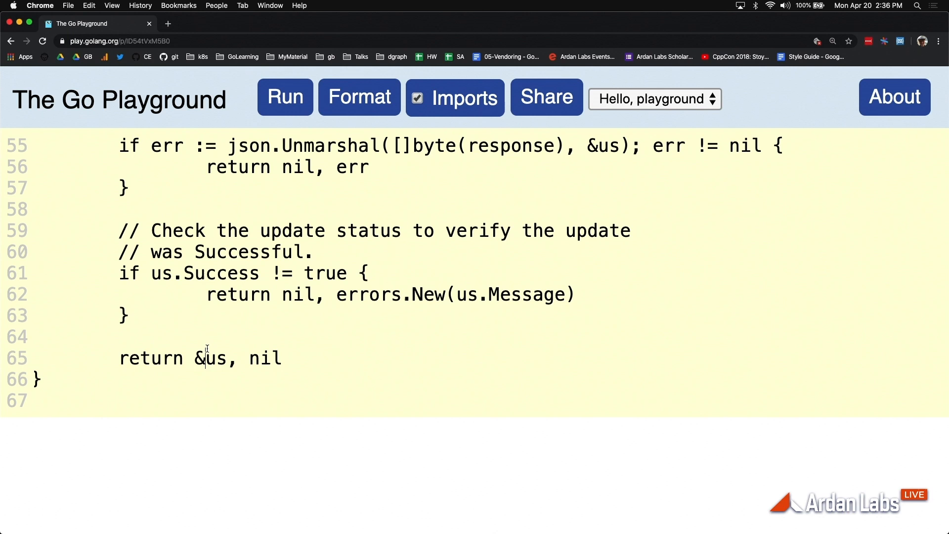
{"action": "double_click", "coordinate": [265, 358]}
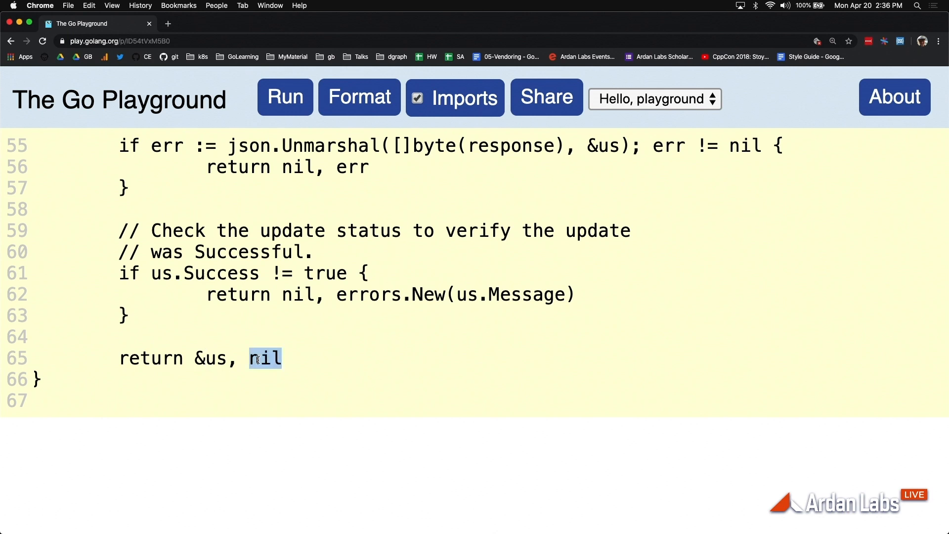
{"action": "scroll", "scroll_direction": "up", "scroll_amount": 3}
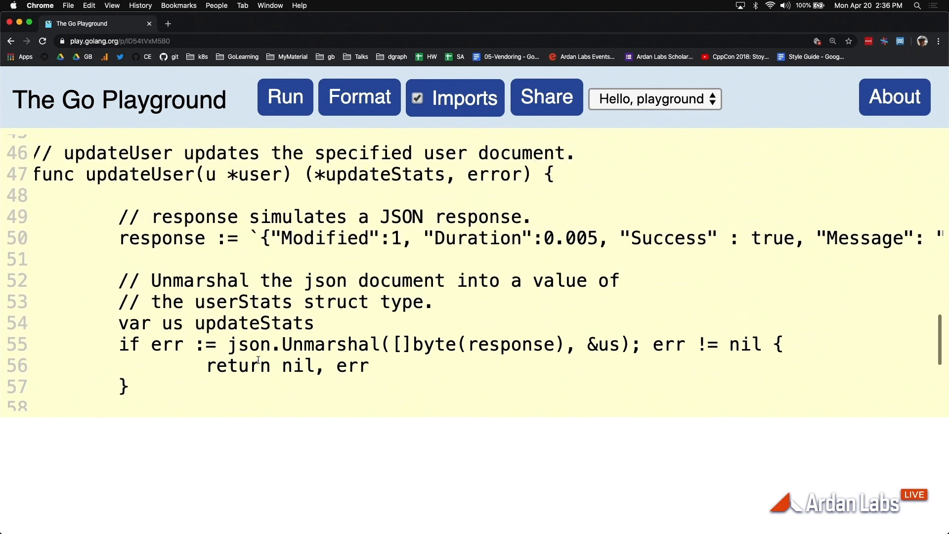
{"action": "scroll", "scroll_direction": "up", "scroll_amount": 3}
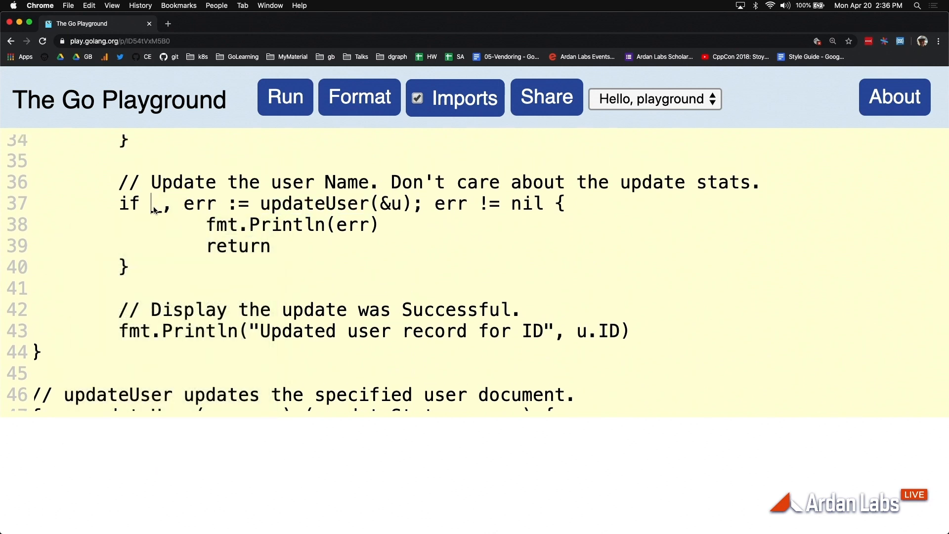
Replace the blank identifier on line 37 with the variable name us.
{"action": "double_click", "coordinate": [158, 203]}
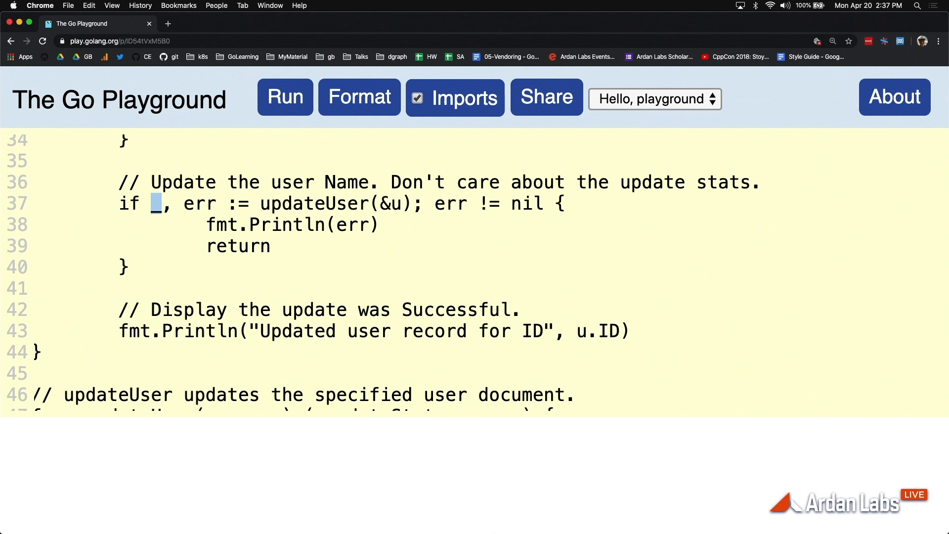
{"action": "type", "text": "us"}
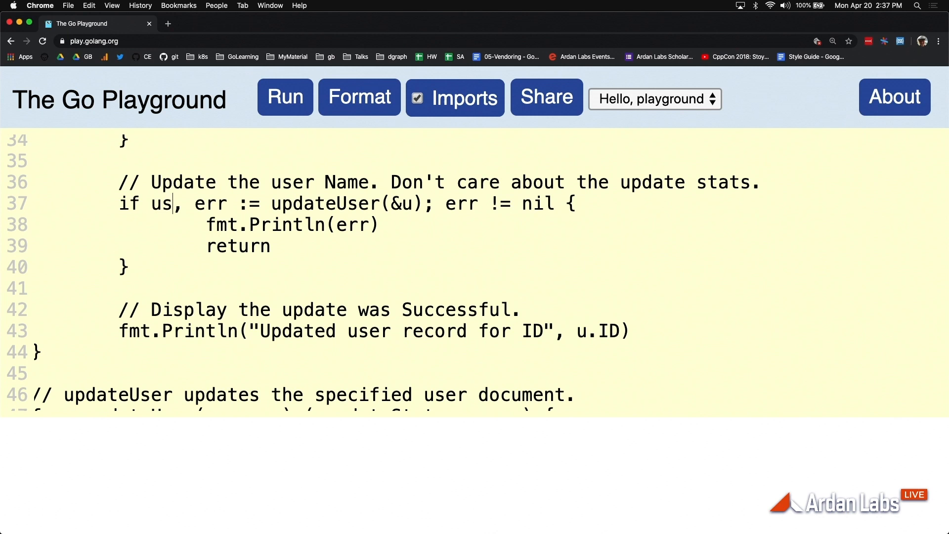
Run to get 'us declared but not used', revert line 37 and rerun successfully.
{"action": "left_click", "coordinate": [285, 97]}
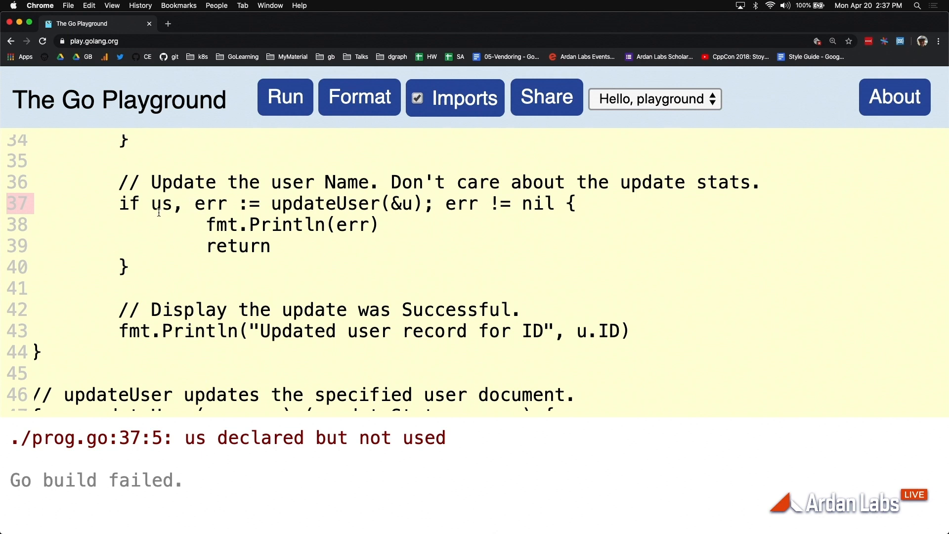
{"action": "double_click", "coordinate": [162, 203]}
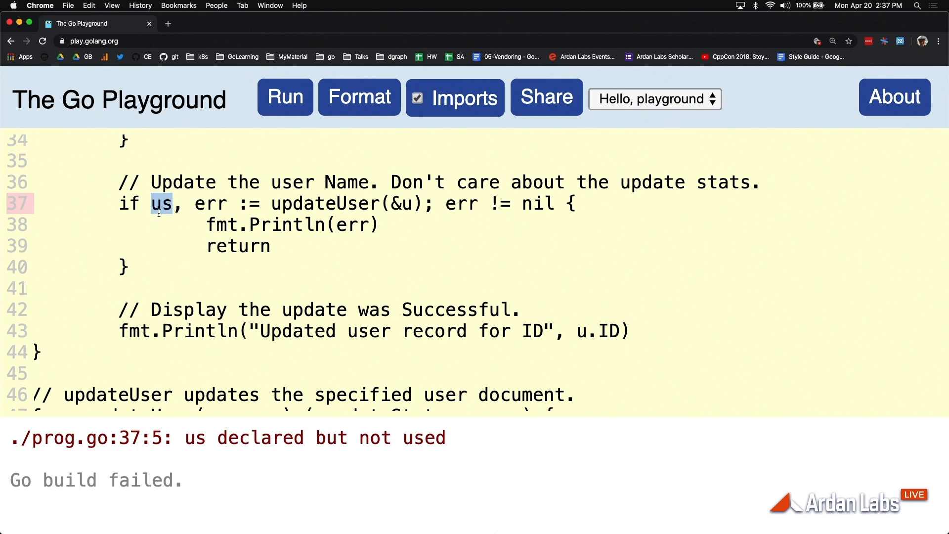
{"action": "left_click", "coordinate": [285, 97]}
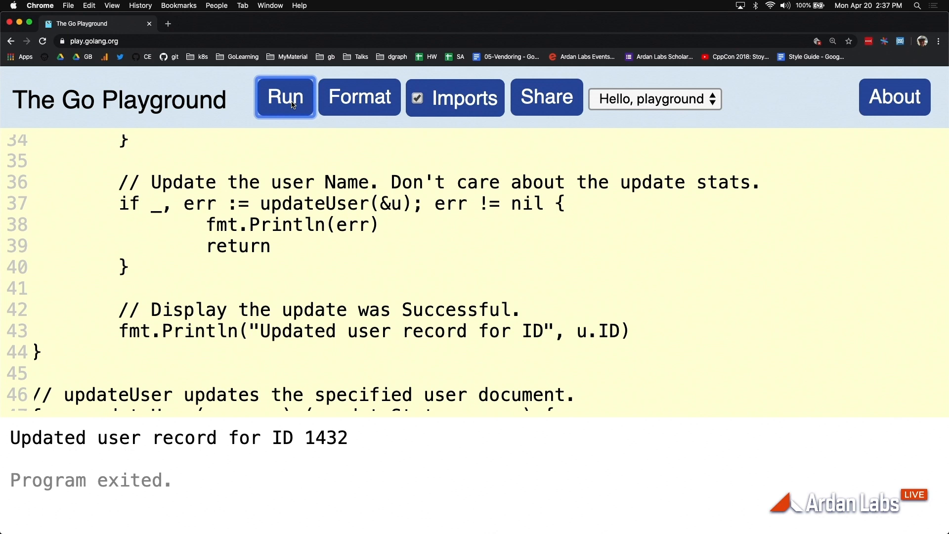
{"action": "mouse_move", "coordinate": [214, 182]}
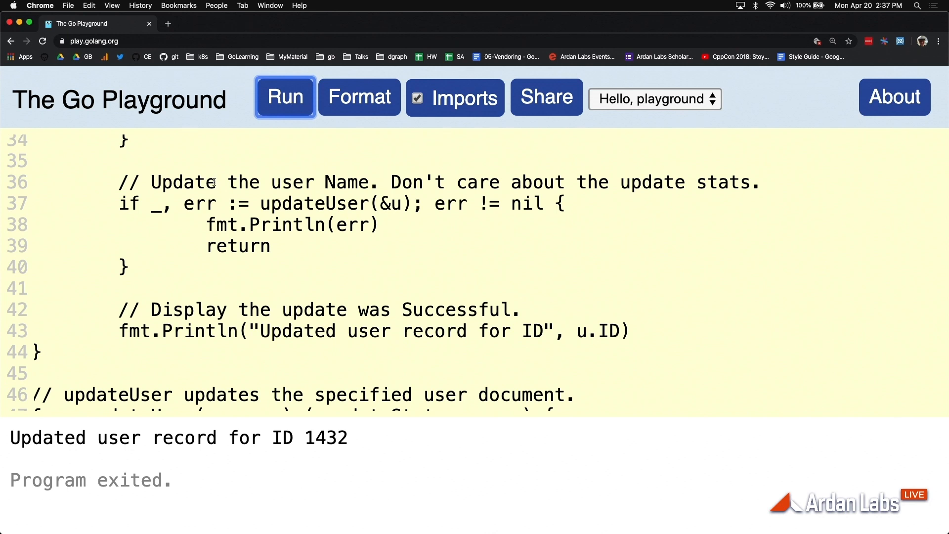